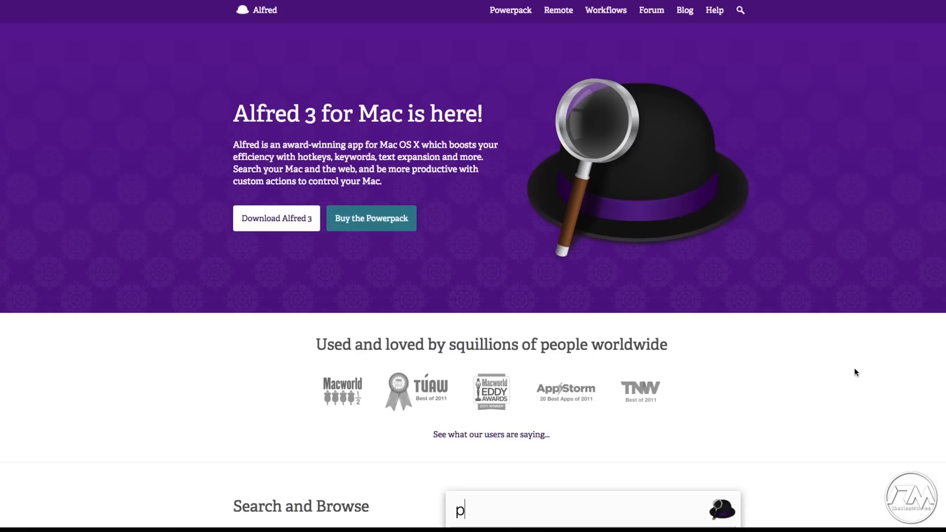
# Step: Scroll the Bartender 2 page down to the 'New! in Bartender 2' feature list
pyautogui.click(740, 10)
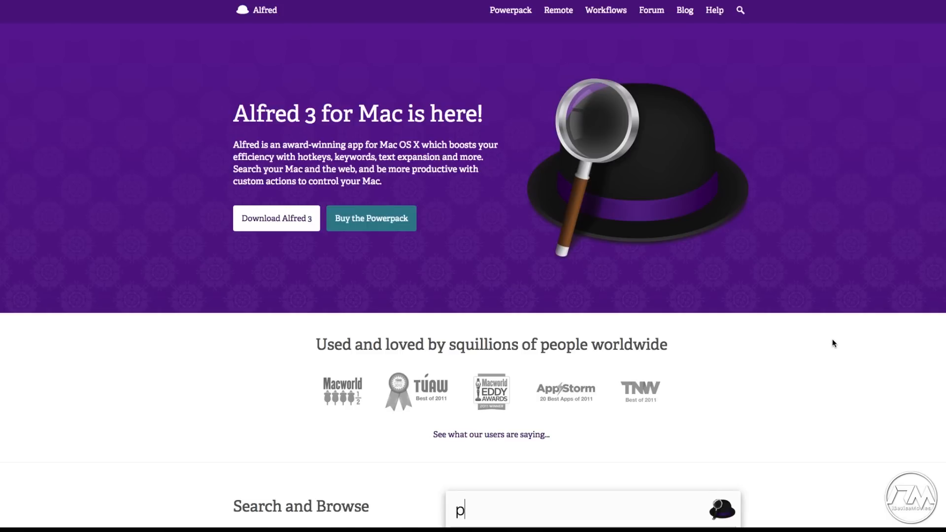
pyautogui.scroll(-3)
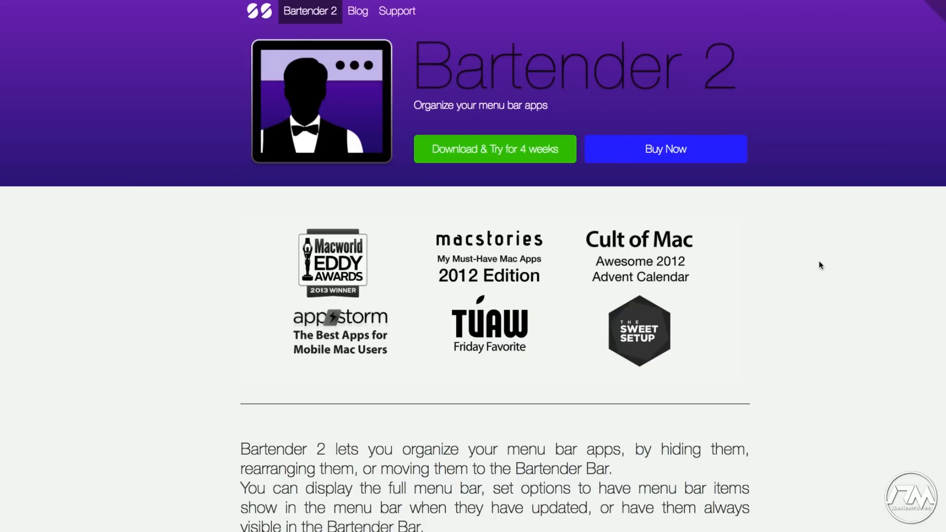
pyautogui.scroll(-3)
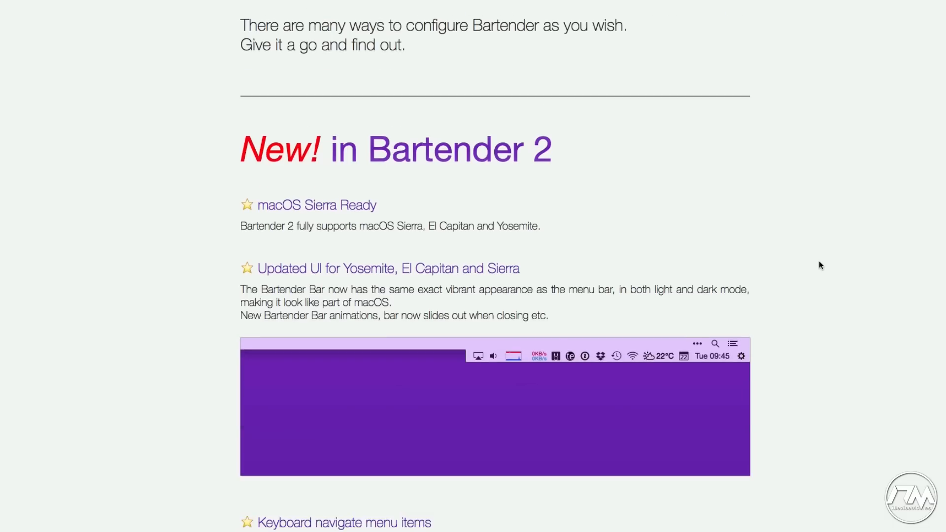
pyautogui.scroll(-3)
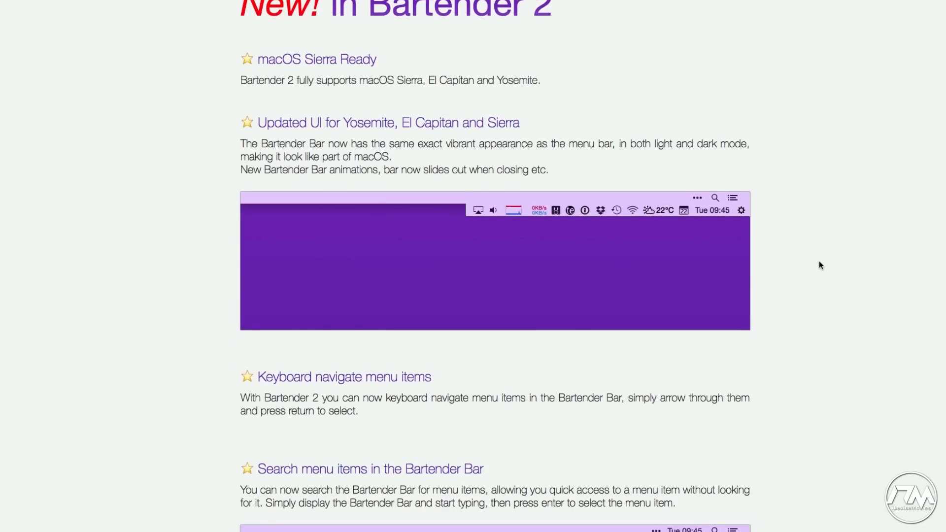
pyautogui.scroll(-3)
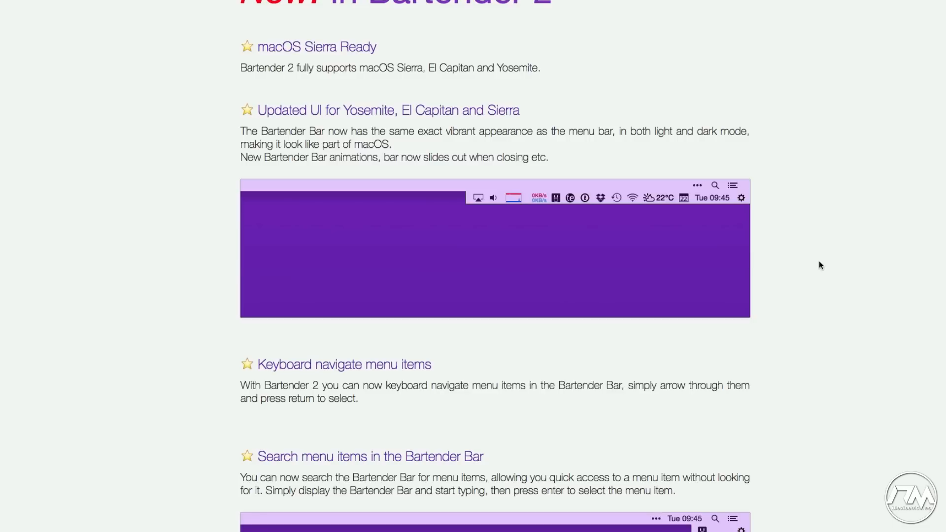
pyautogui.scroll(-3)
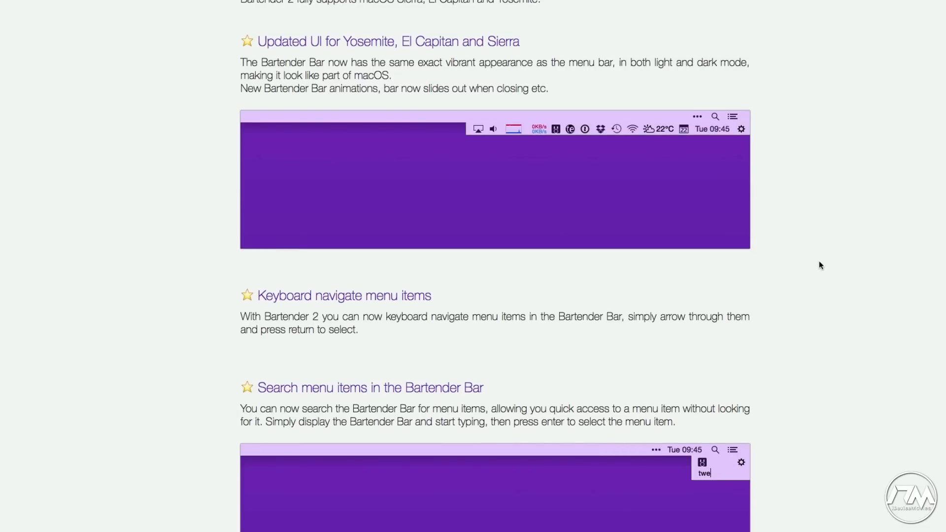
pyautogui.scroll(3)
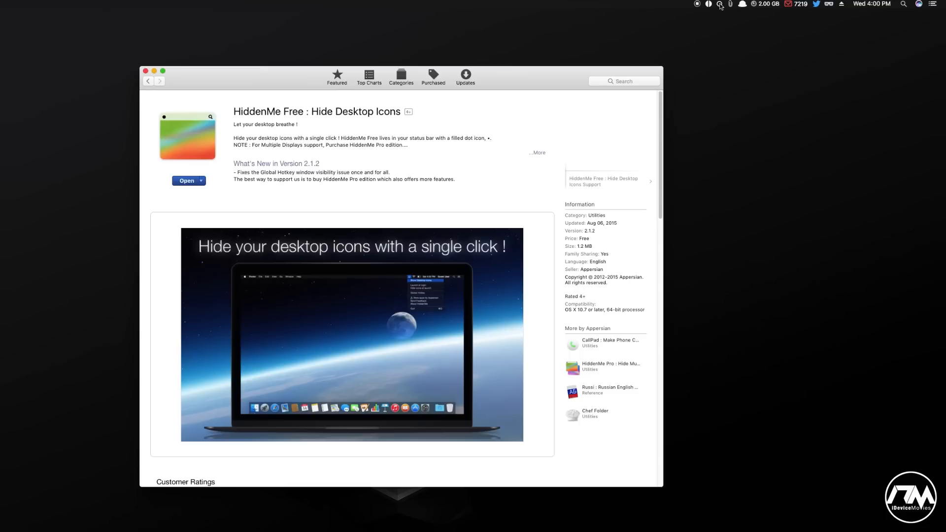
# Step: Show the hidden desktop icons again from HiddenMe's menu-bar icon
pyautogui.click(720, 4)
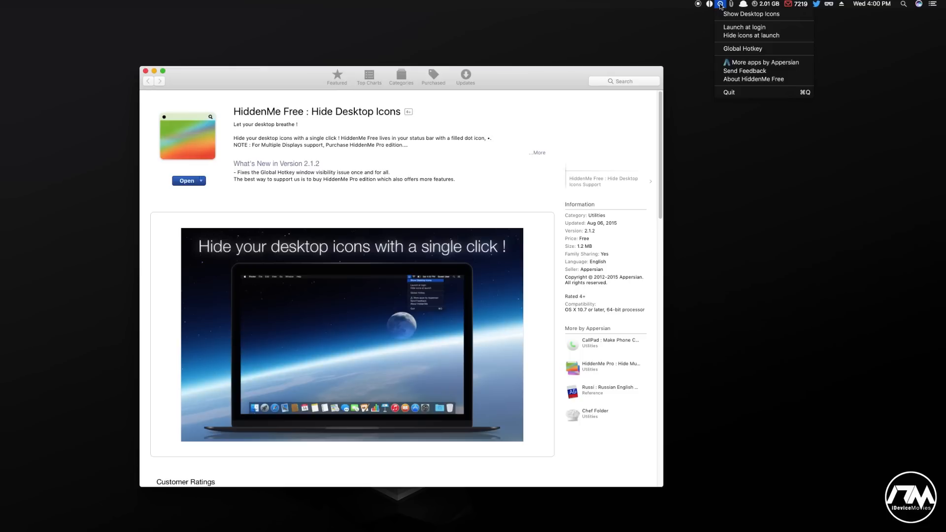
pyautogui.moveTo(751, 14)
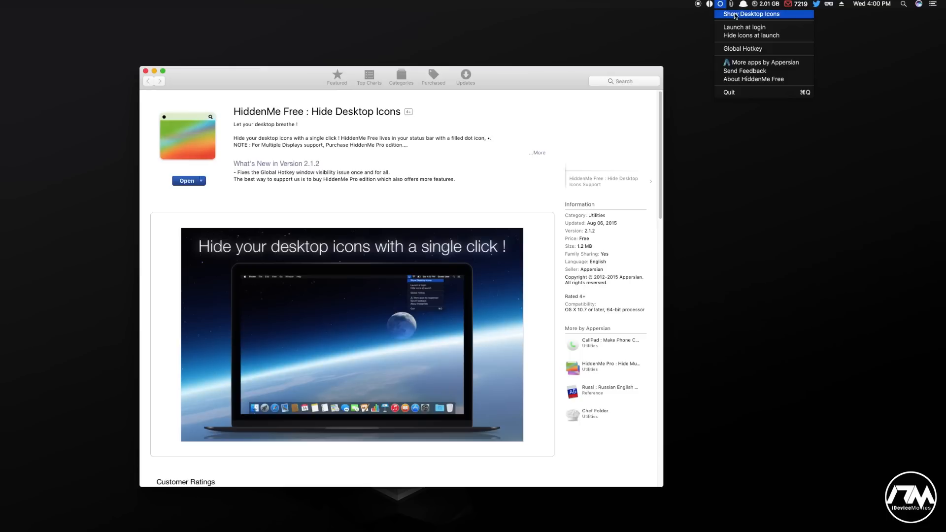
pyautogui.click(751, 13)
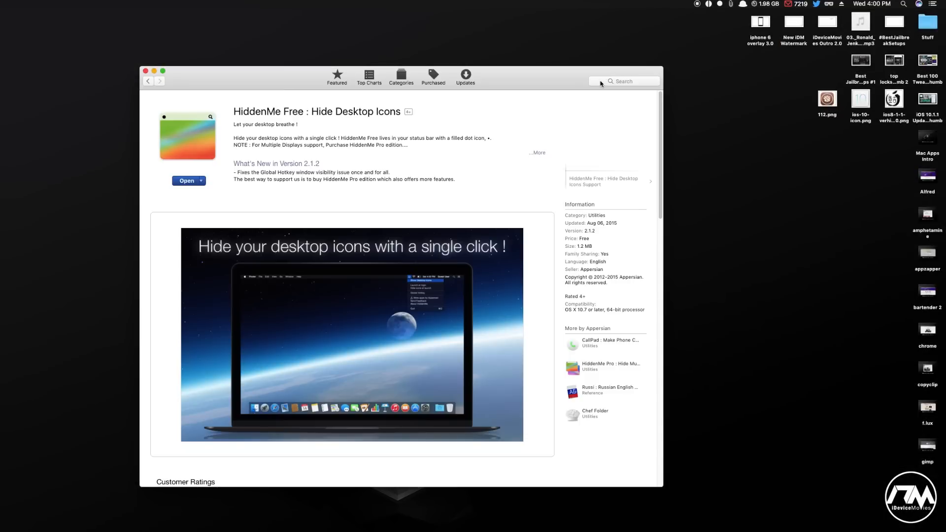
pyautogui.moveTo(545, 79)
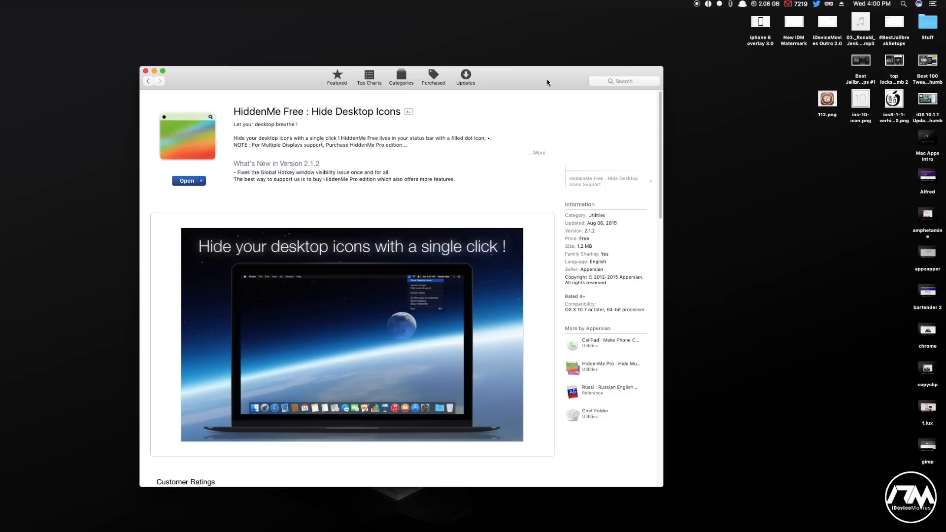
pyautogui.moveTo(652, 46)
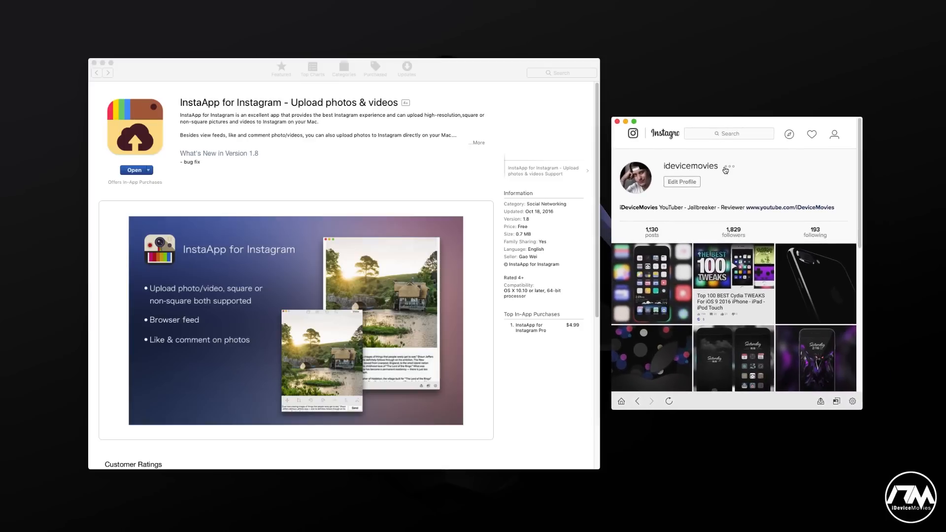
pyautogui.moveTo(742, 174)
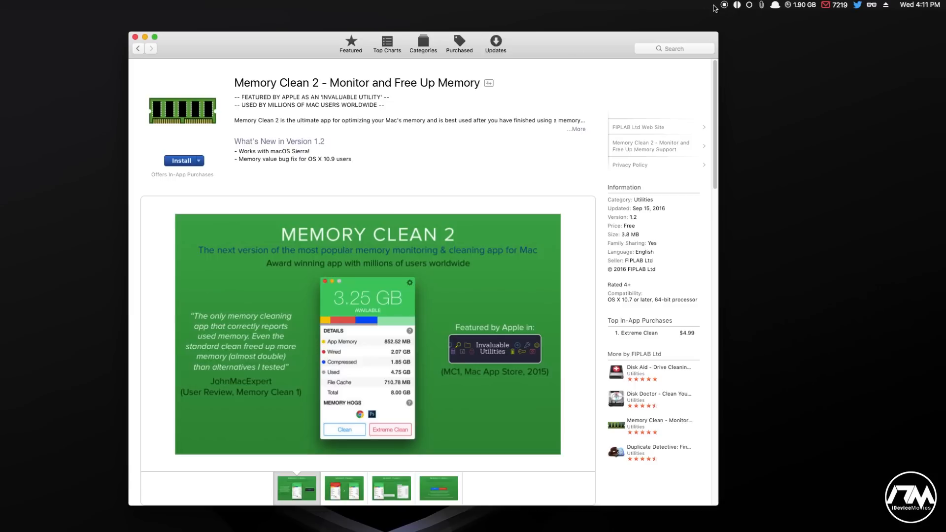
# Step: Reveal Memory Clean's panel showing 1.89 GB available of 16 GB with its memory-type breakdown
pyautogui.click(802, 5)
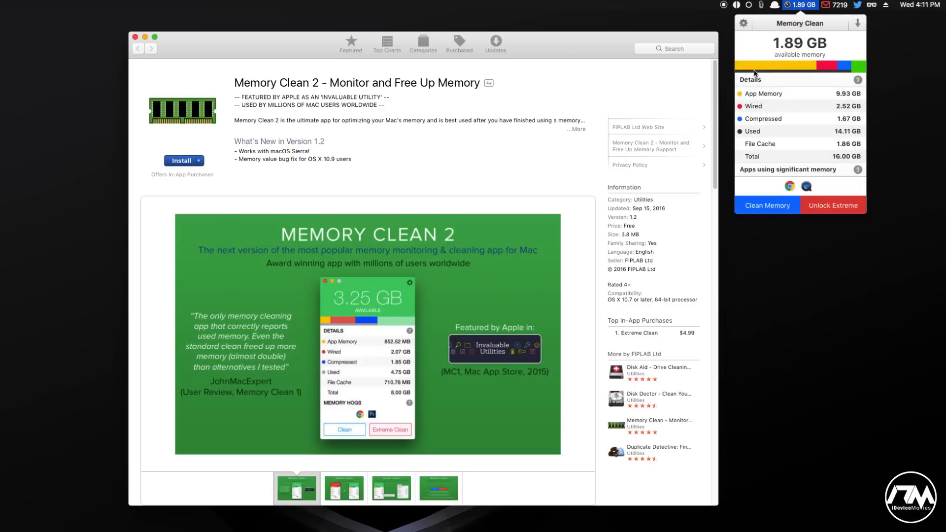
pyautogui.moveTo(583, 41)
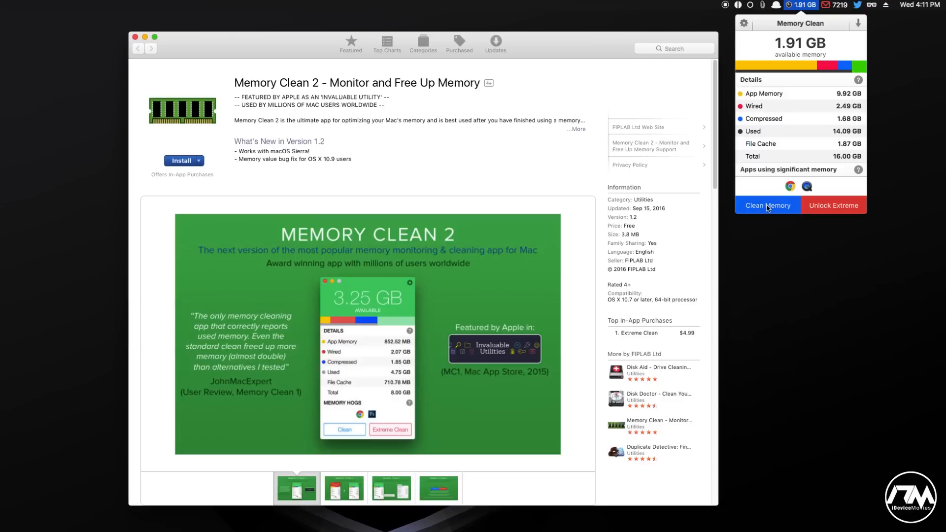
pyautogui.moveTo(768, 205)
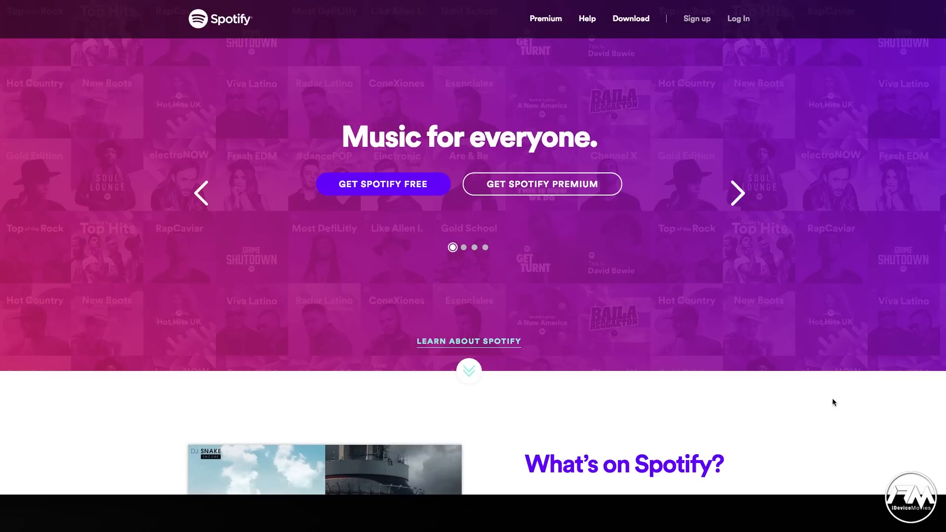
# Step: Scroll the Spotify homepage through music, devices and the free and Premium pricing sections
pyautogui.scroll(-3)
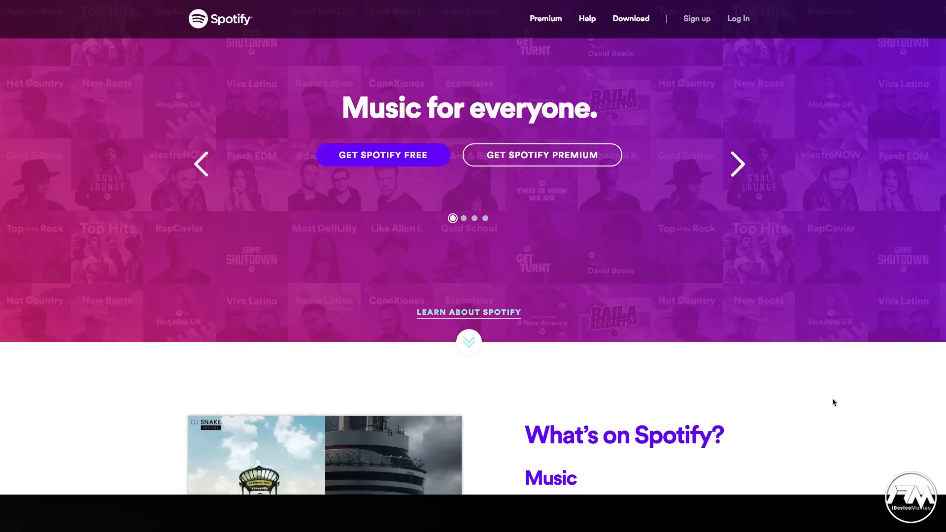
pyautogui.scroll(-3)
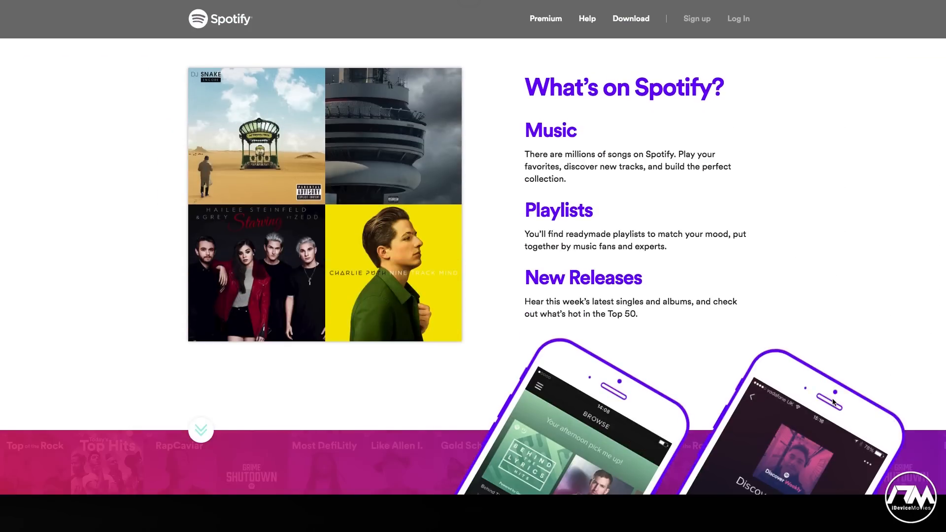
pyautogui.scroll(-3)
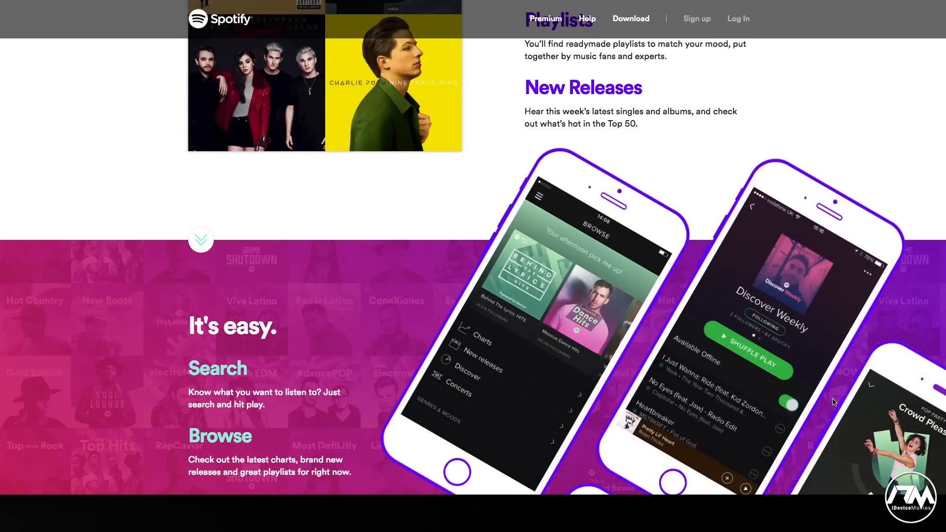
pyautogui.scroll(-3)
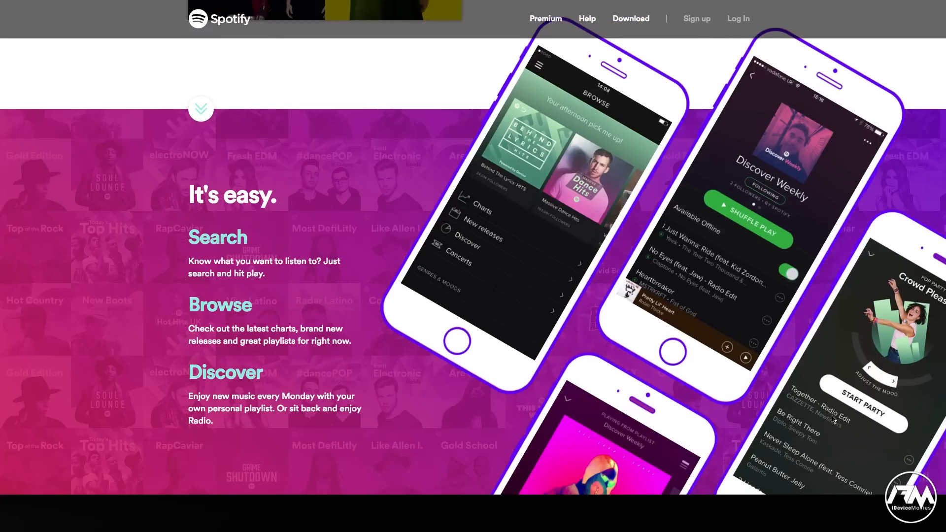
pyautogui.scroll(-3)
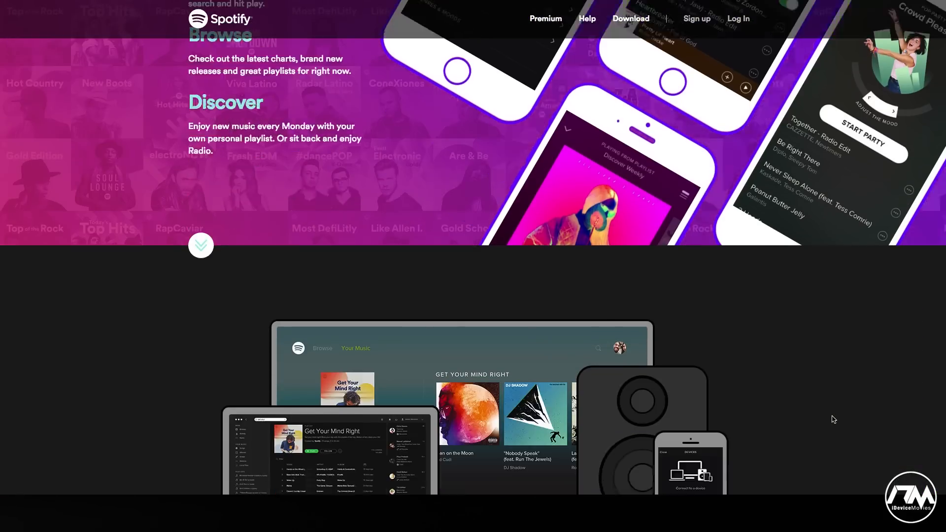
pyautogui.scroll(-3)
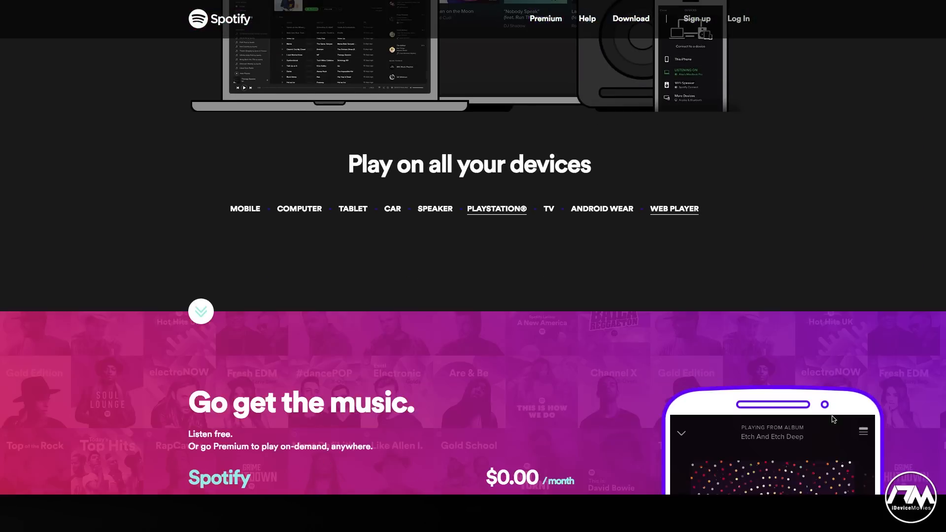
pyautogui.scroll(-3)
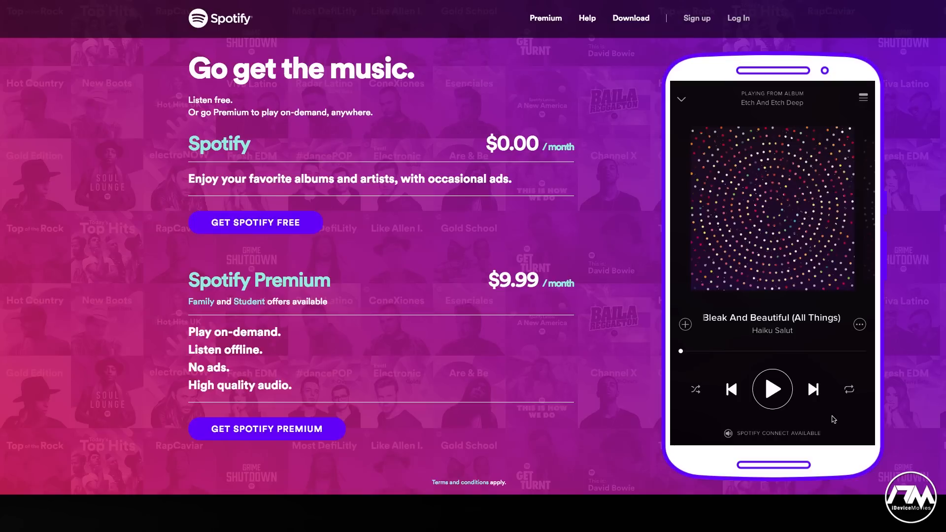
pyautogui.scroll(-3)
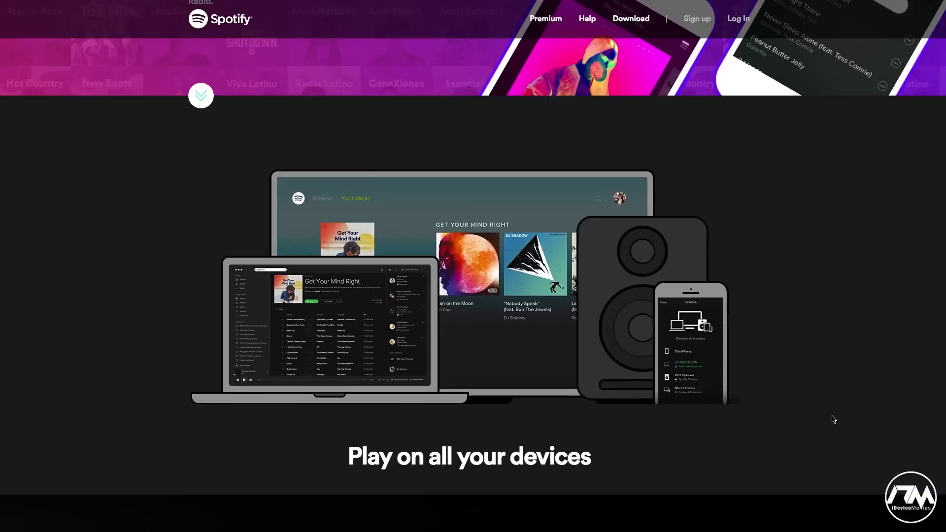